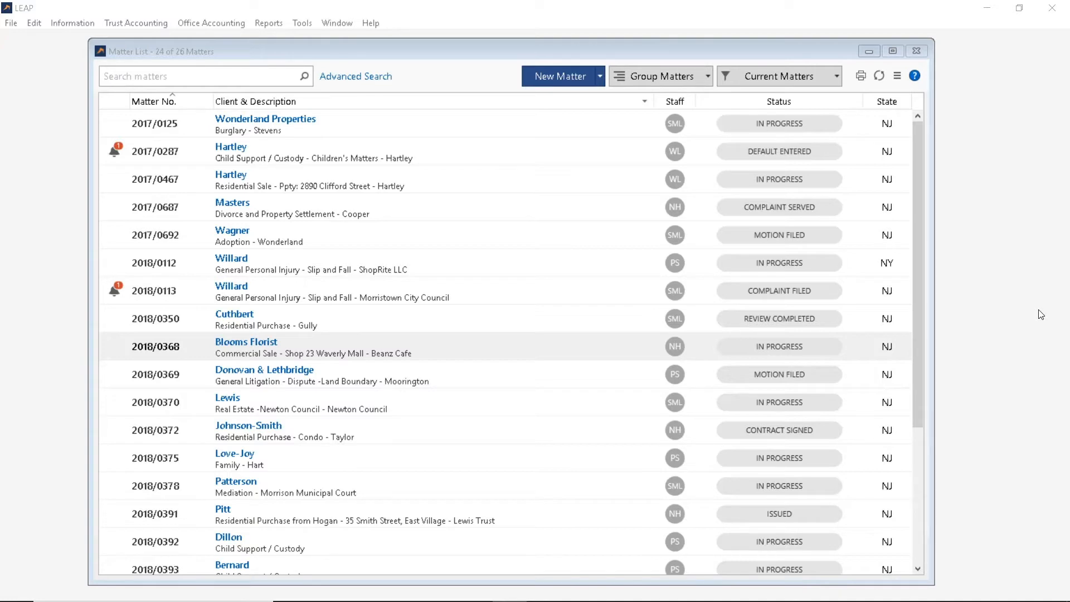
mouse_move(457, 355)
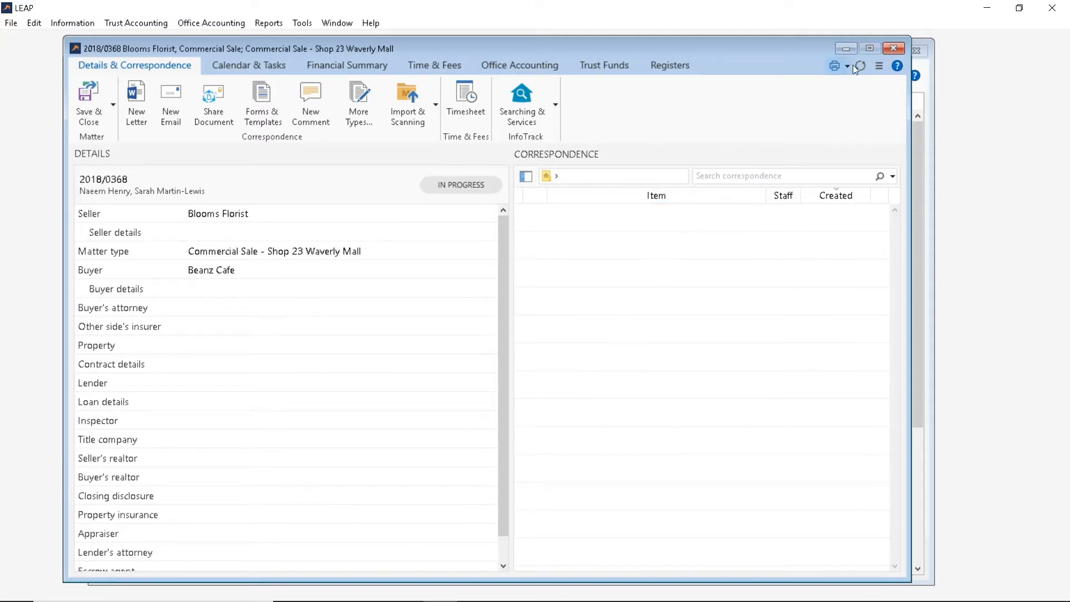
Open Archive Management for the Blooms Florist matter from the options menu.
click(879, 66)
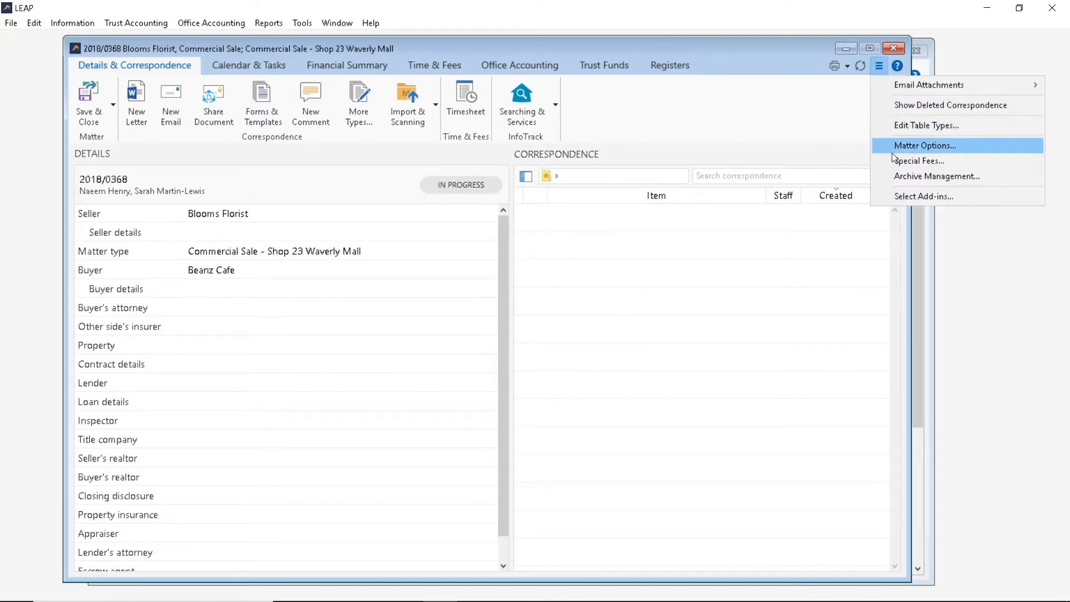
click(936, 176)
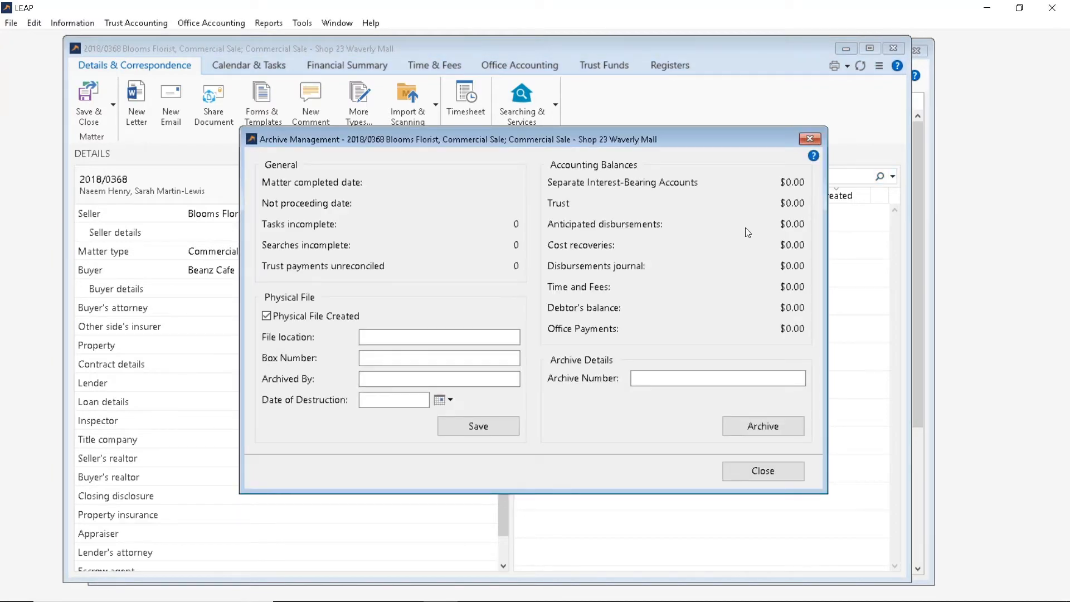
mouse_move(739, 229)
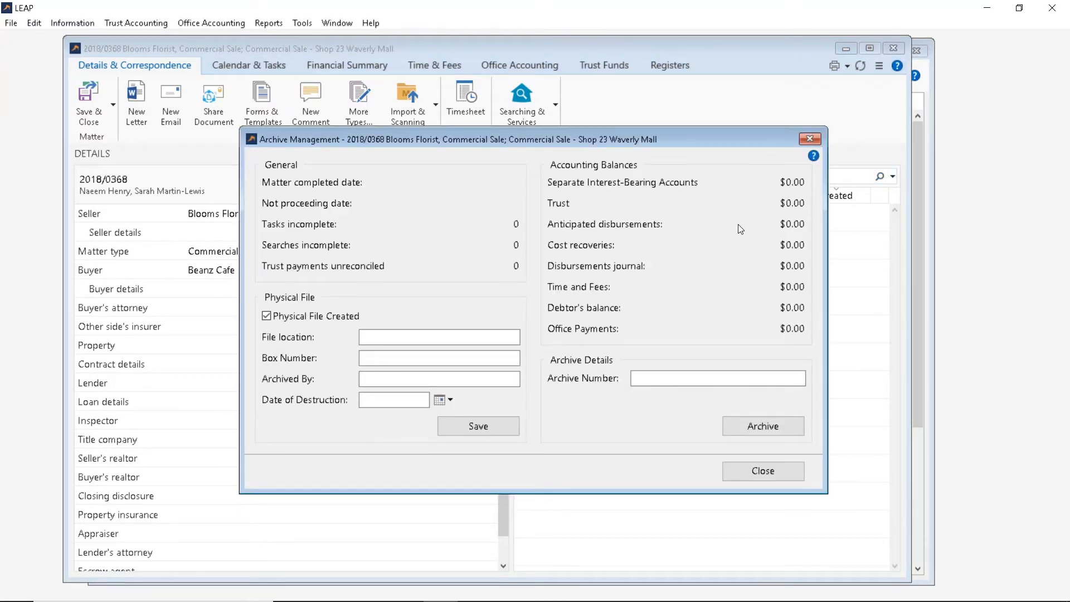
mouse_move(751, 243)
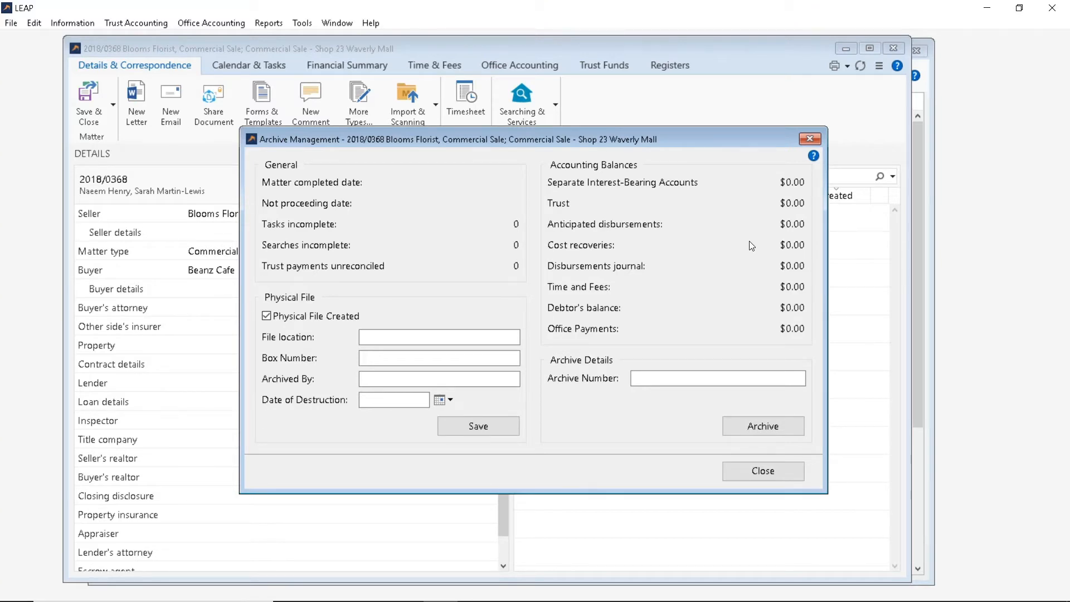
mouse_move(715, 246)
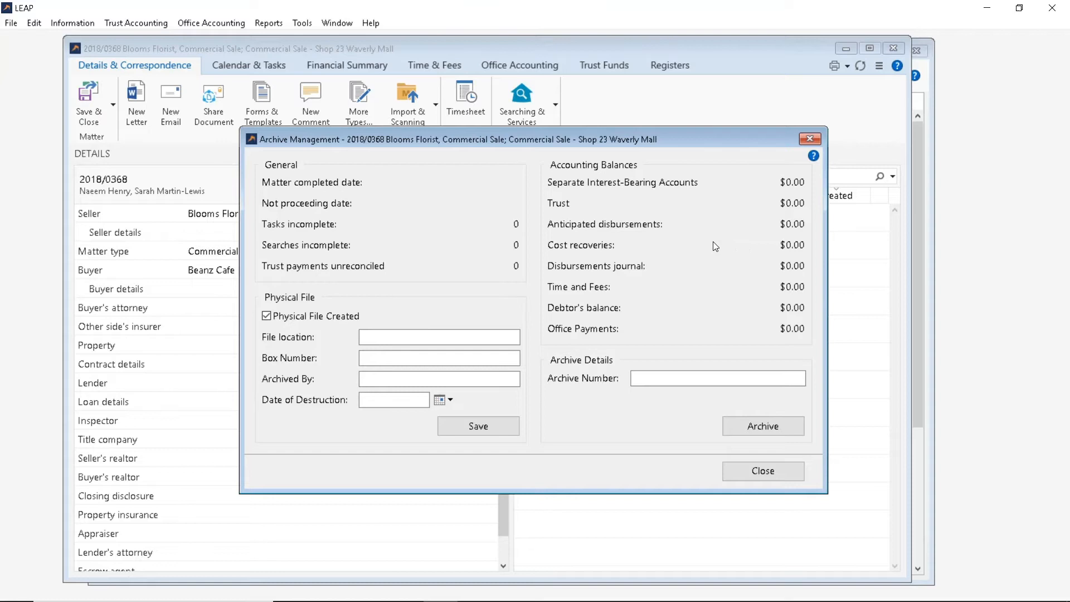
mouse_move(389, 310)
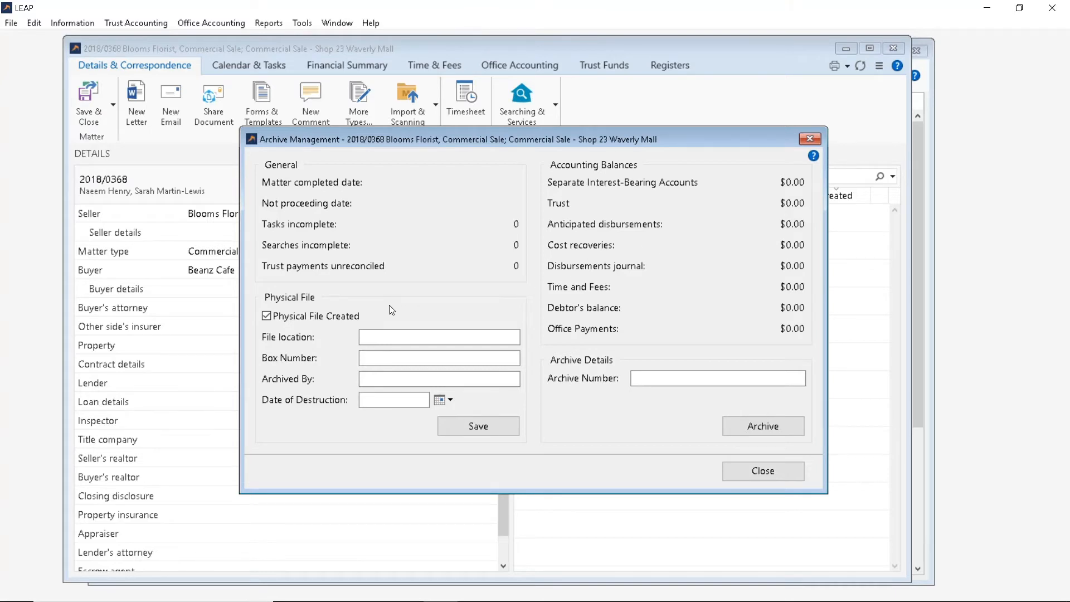
click(266, 316)
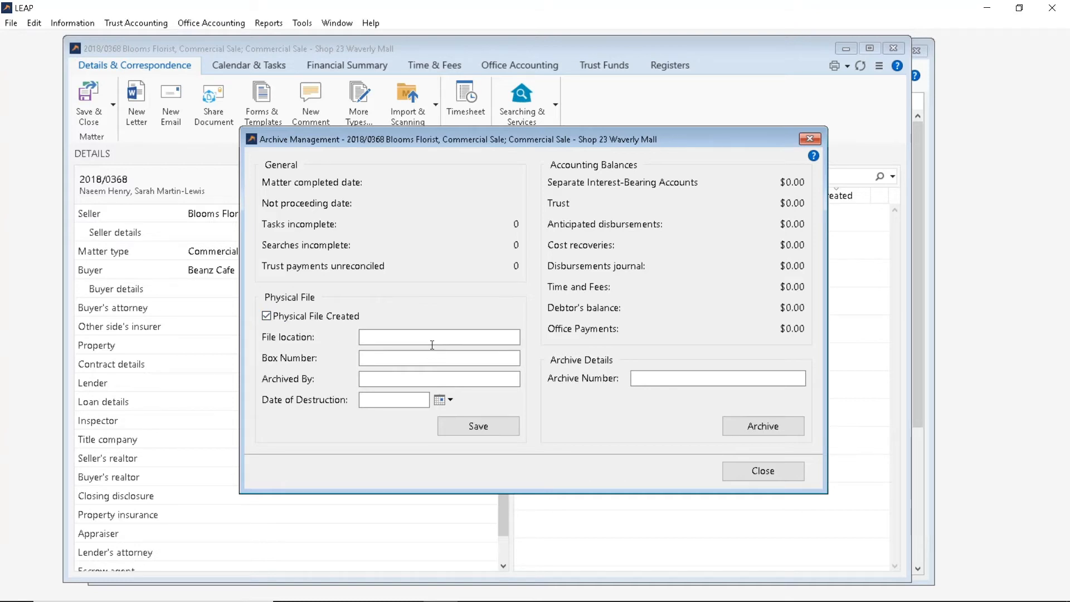
mouse_move(695, 295)
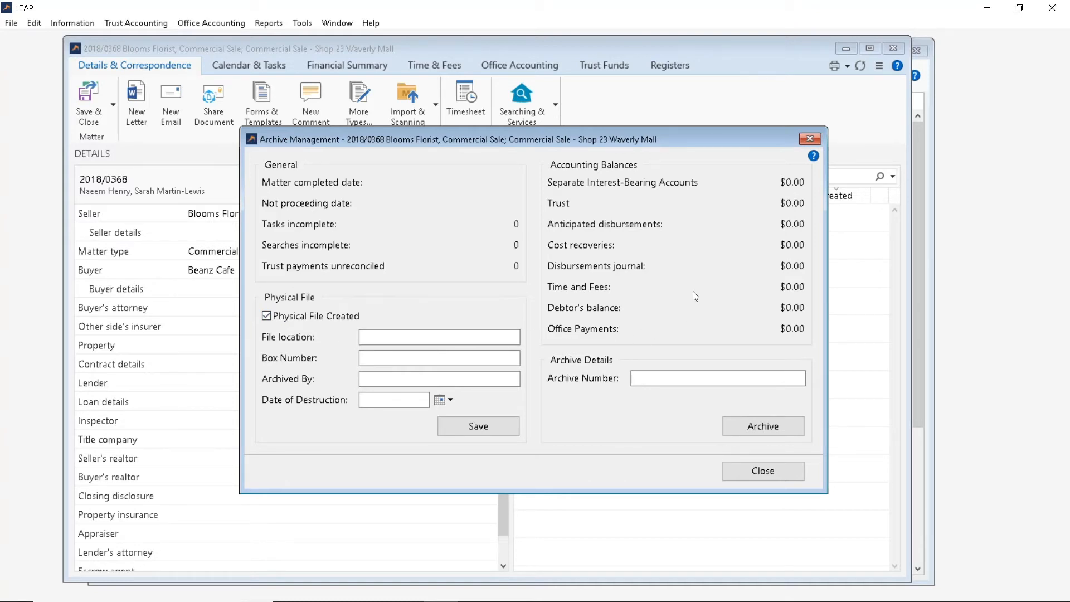
Enter archive number 123456 and archive the Blooms Florist matter.
click(717, 378)
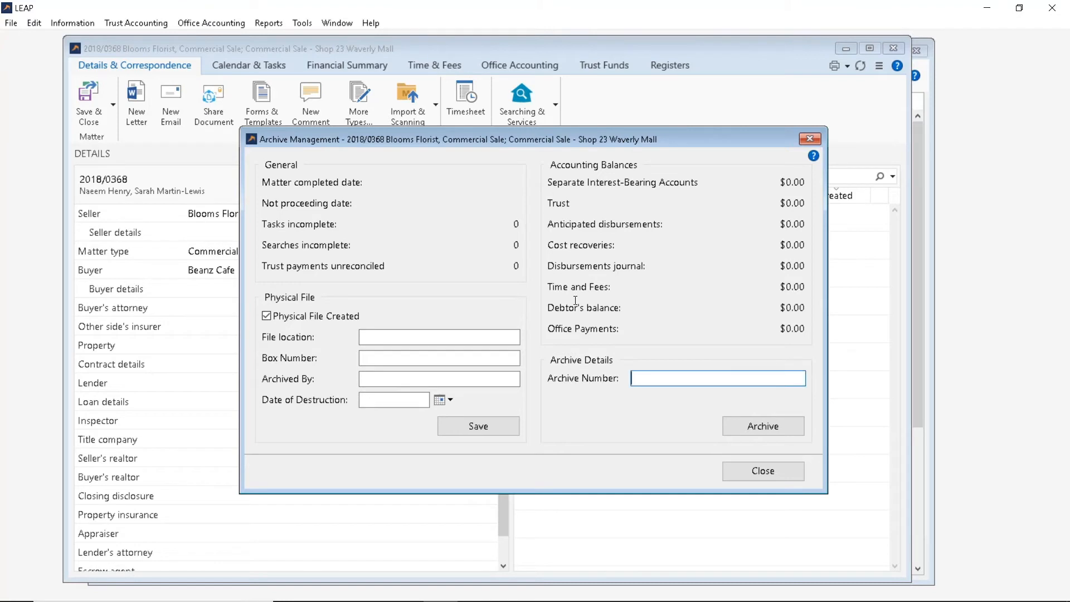
text(123456)
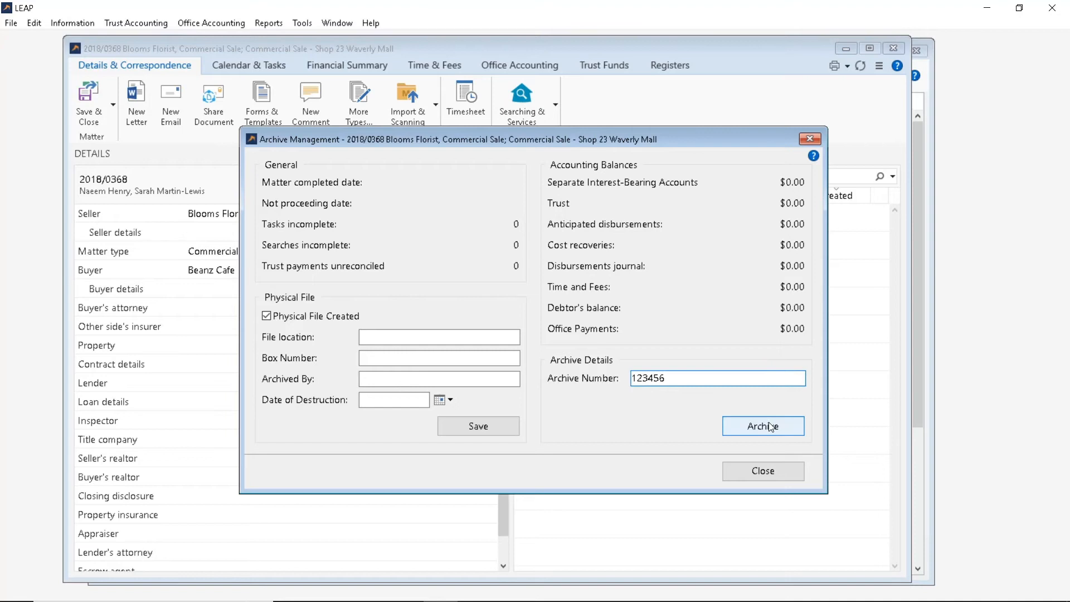
click(763, 426)
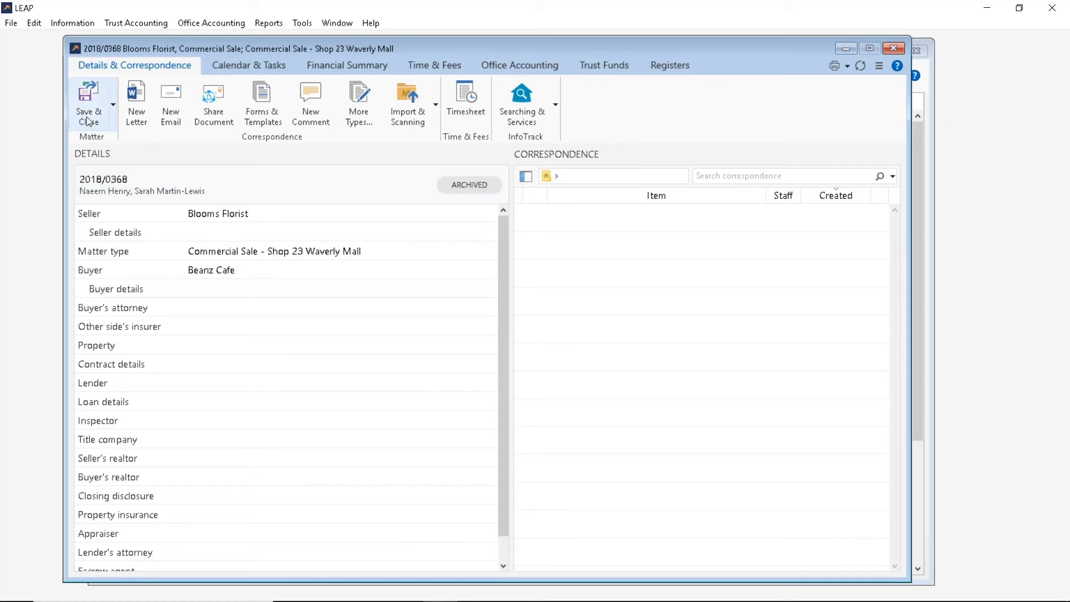
Save and close the archived matter, returning to the 23-of-25 Matter List.
click(91, 104)
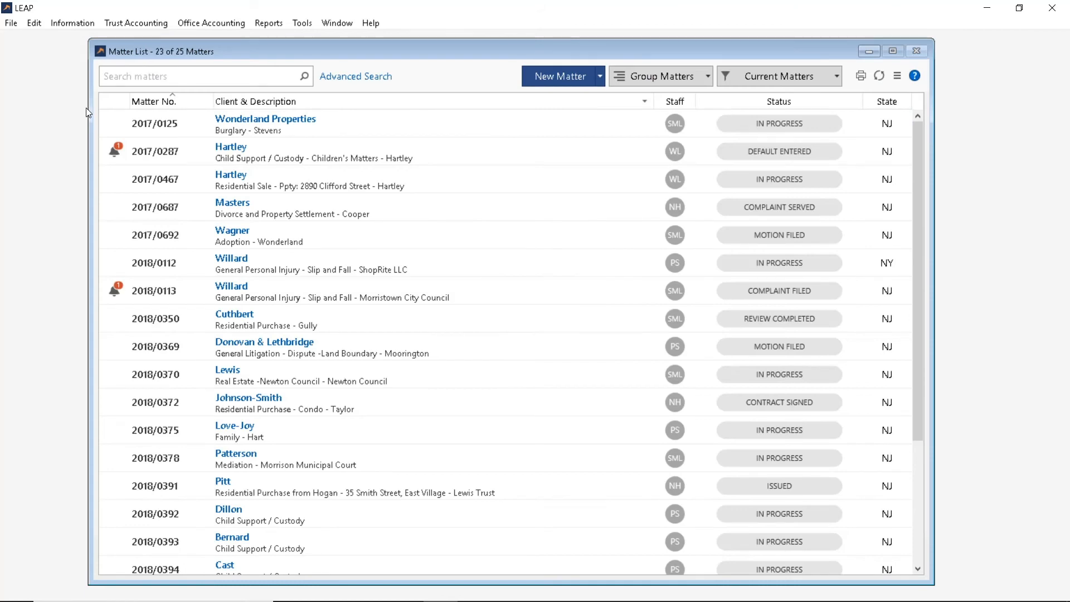